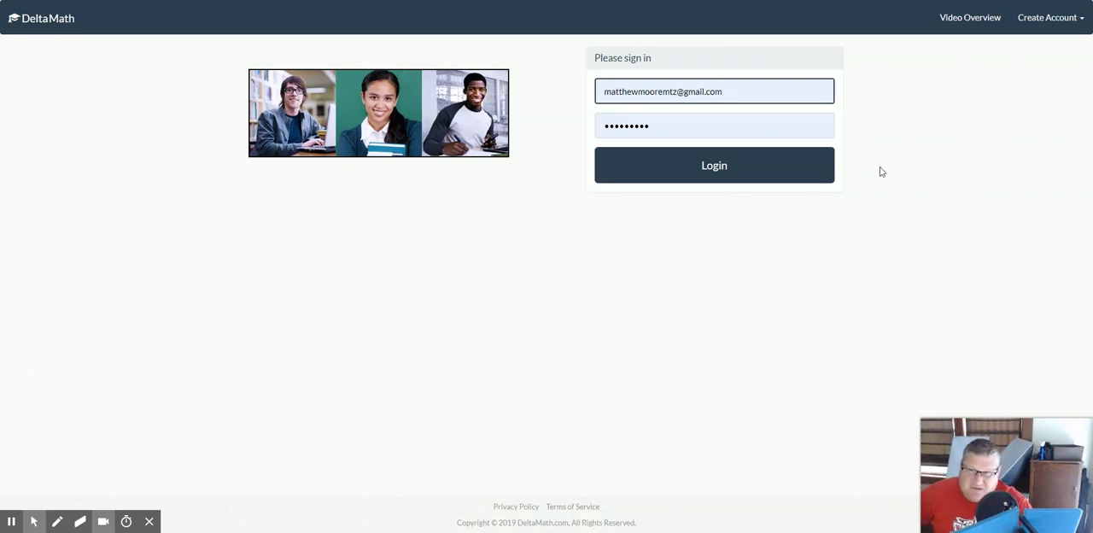
pyautogui.moveTo(919, 172)
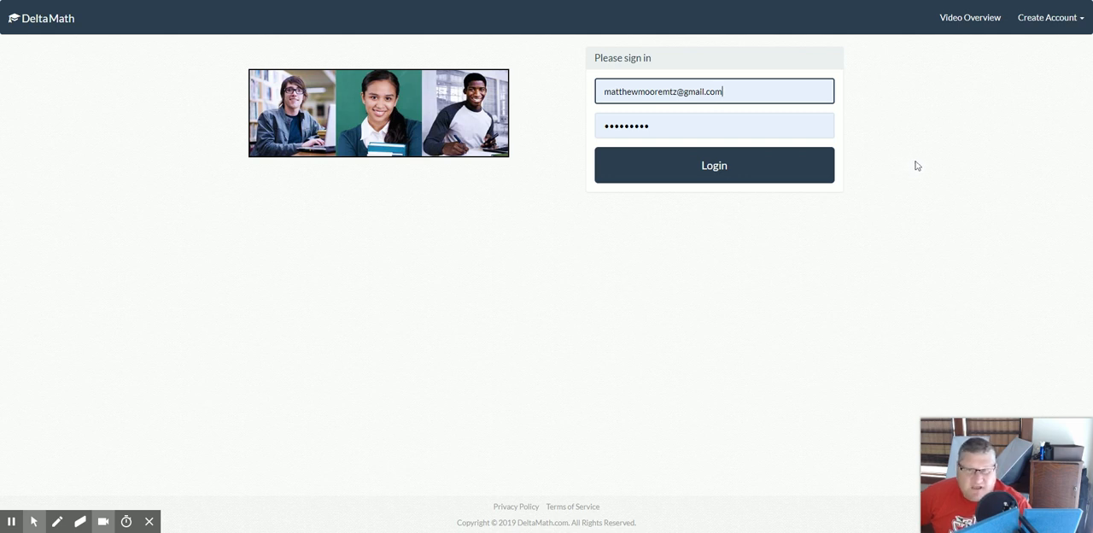
pyautogui.moveTo(965, 51)
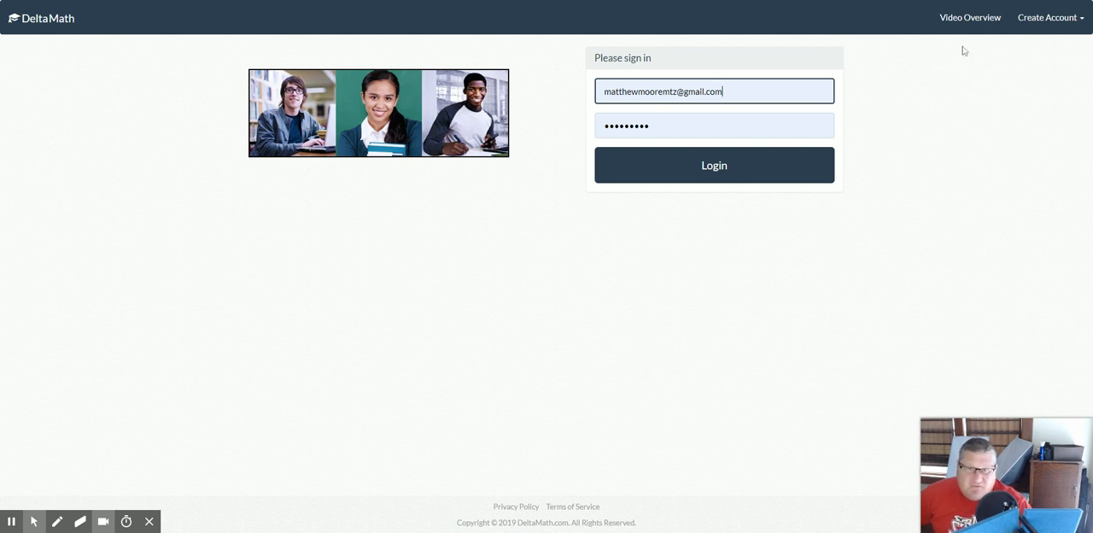
# Glance at the Create Account options, then log in with the prefilled student credentials.
pyautogui.click(1048, 17)
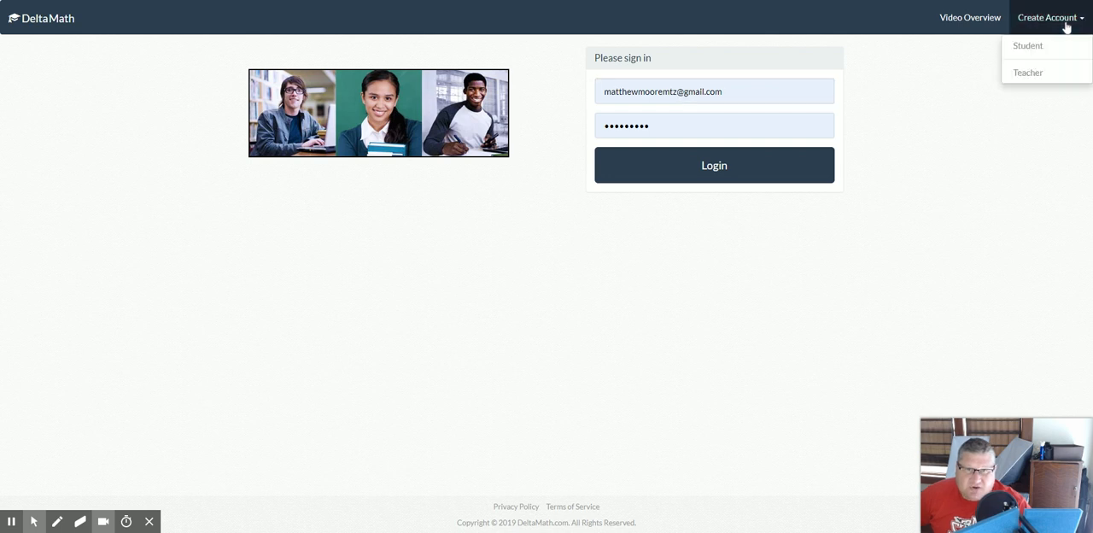
pyautogui.moveTo(786, 61)
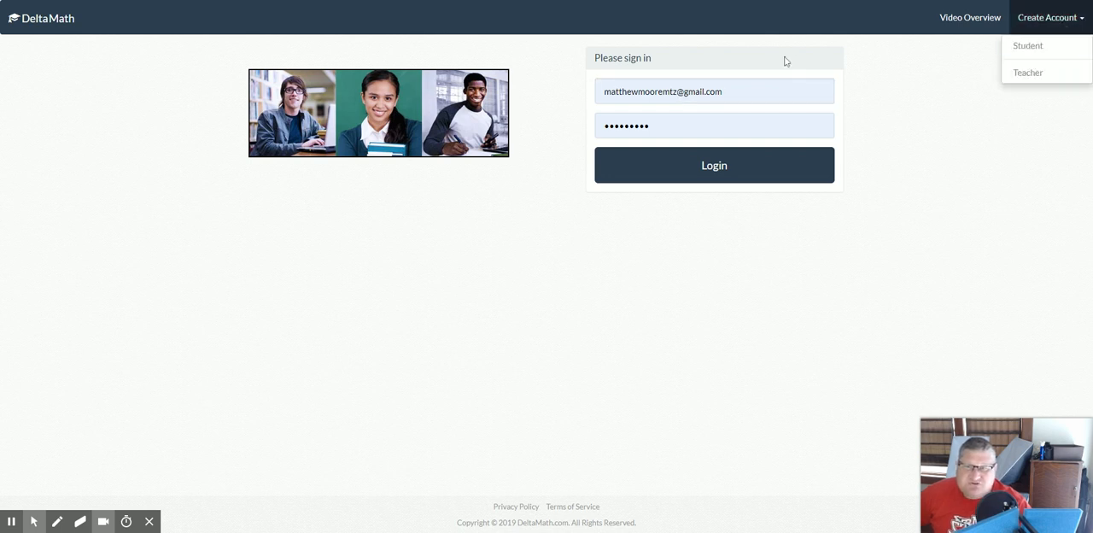
pyautogui.moveTo(753, 177)
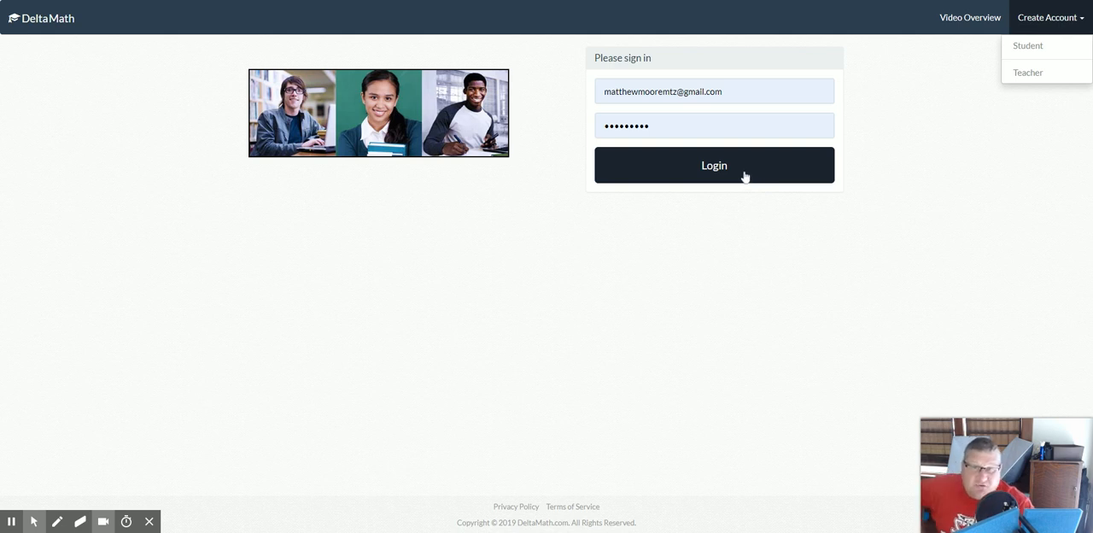
pyautogui.click(714, 165)
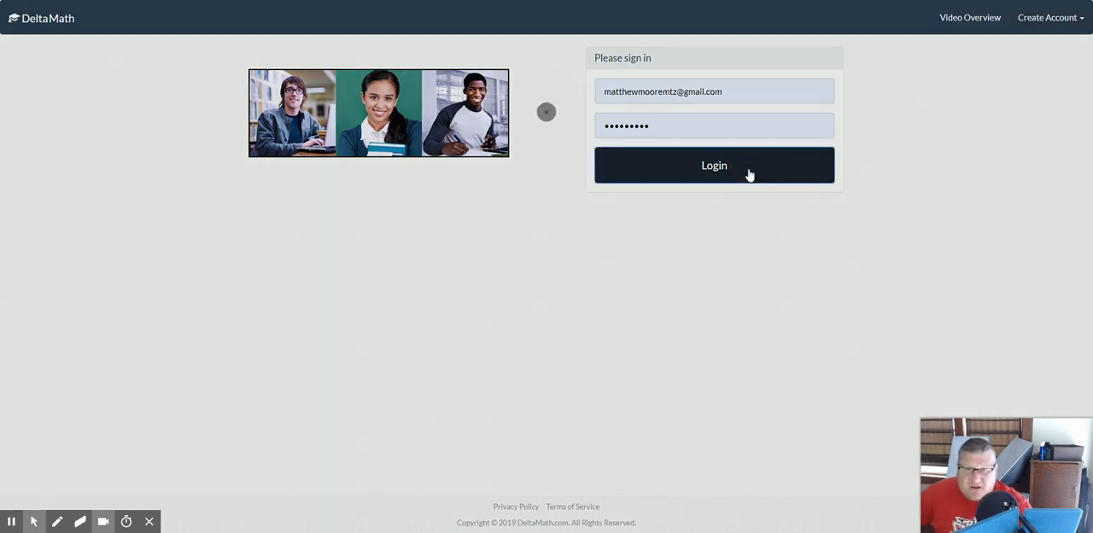
# Show the Tools menu's account options from the upcoming assignments dashboard.
pyautogui.click(714, 165)
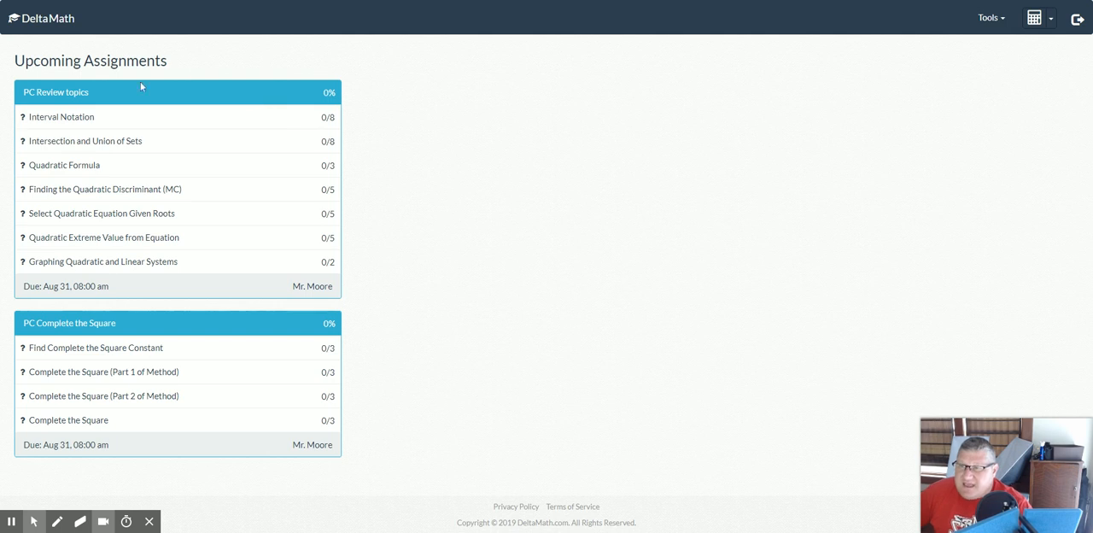
pyautogui.moveTo(72, 3)
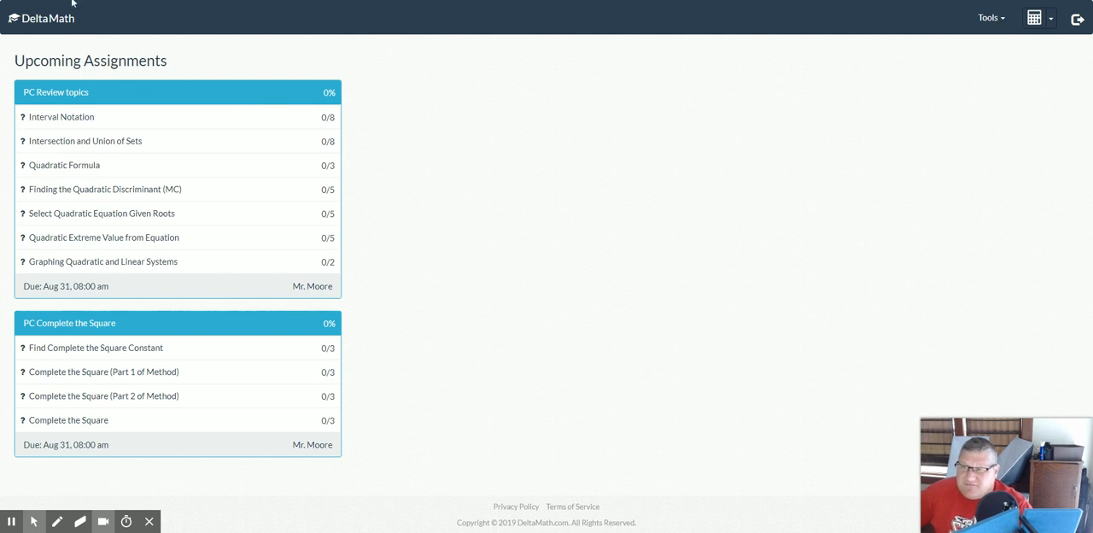
pyautogui.moveTo(990, 17)
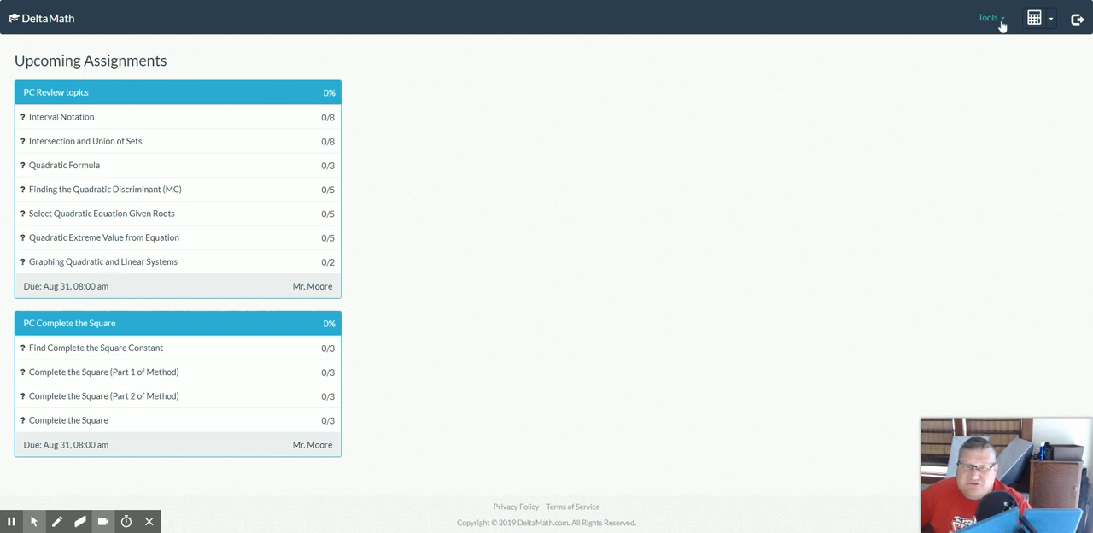
pyautogui.click(990, 17)
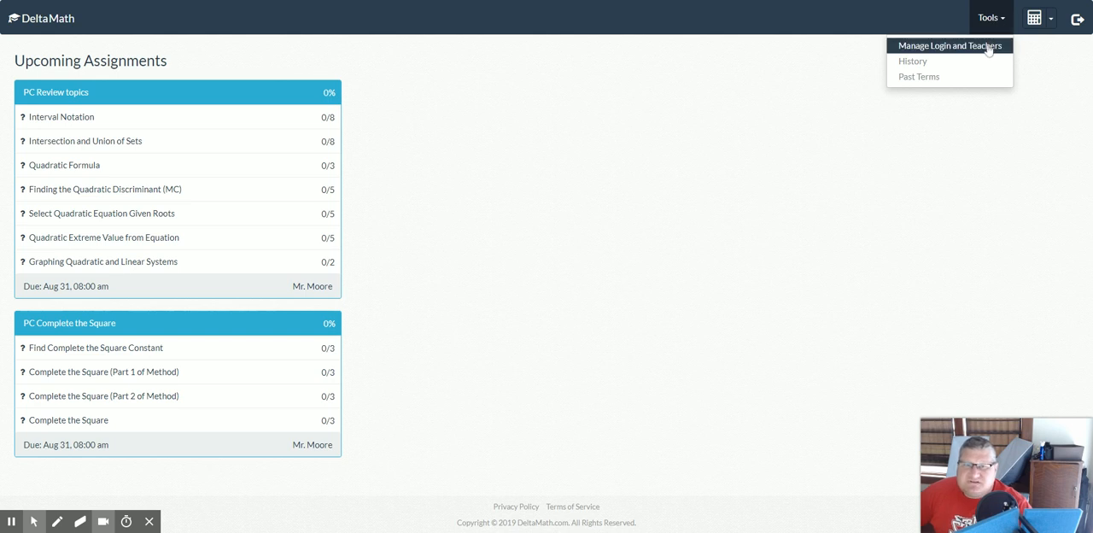
pyautogui.moveTo(981, 53)
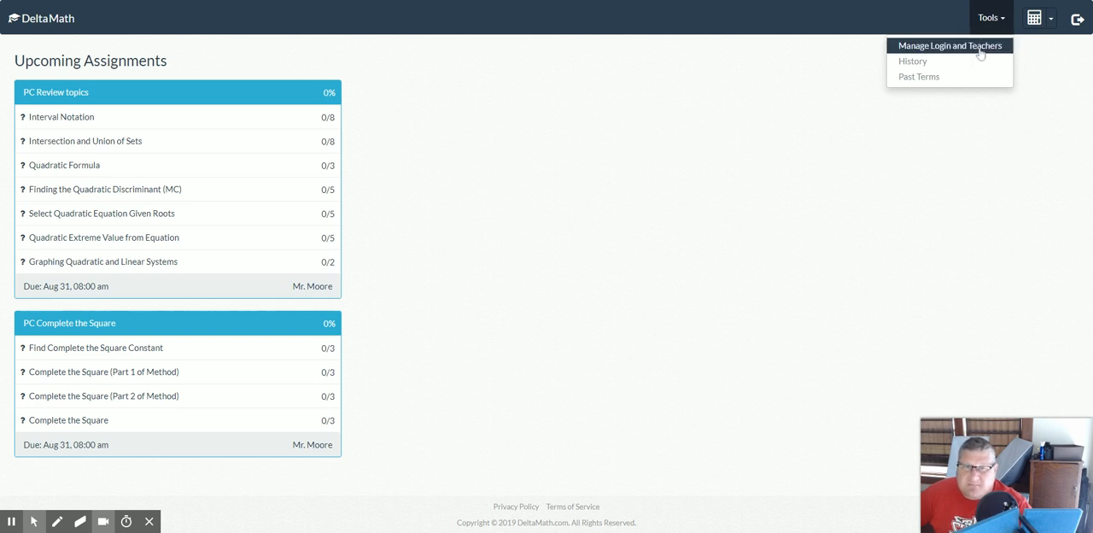
# From Manage Login and Teachers, add a teacher using teacher code 361202.
pyautogui.click(949, 45)
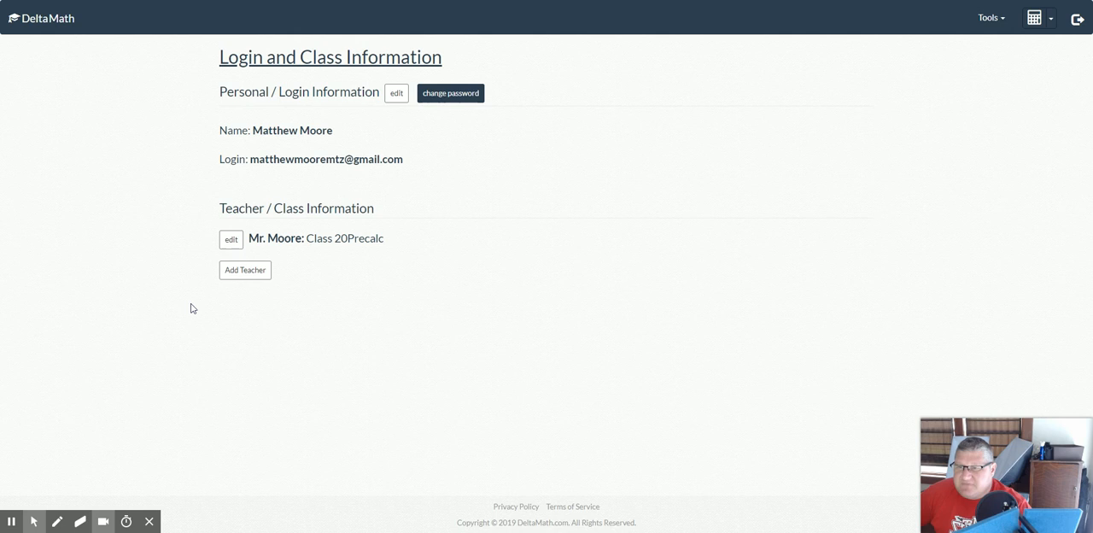
pyautogui.click(245, 270)
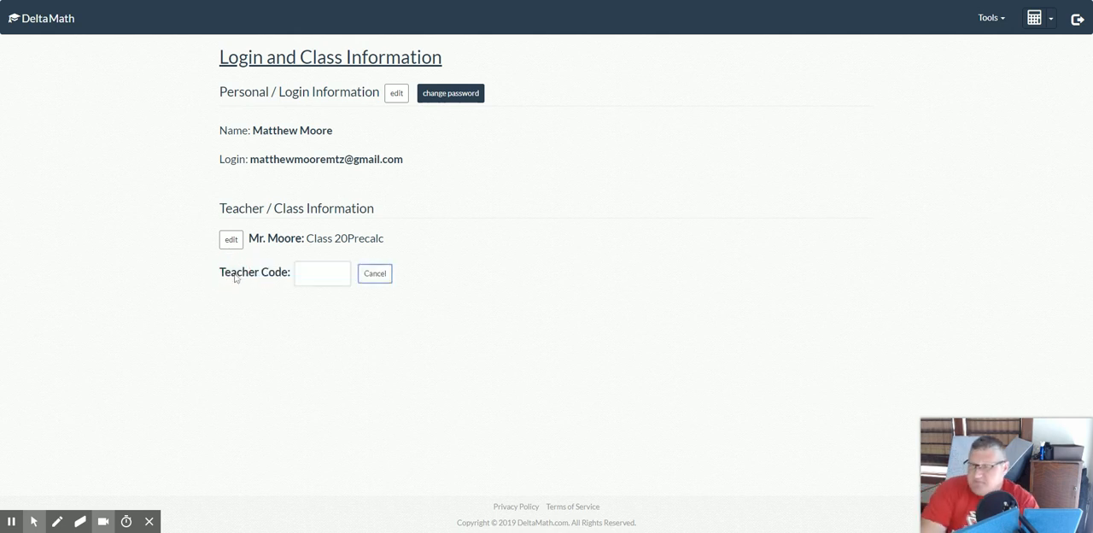
pyautogui.moveTo(237, 279)
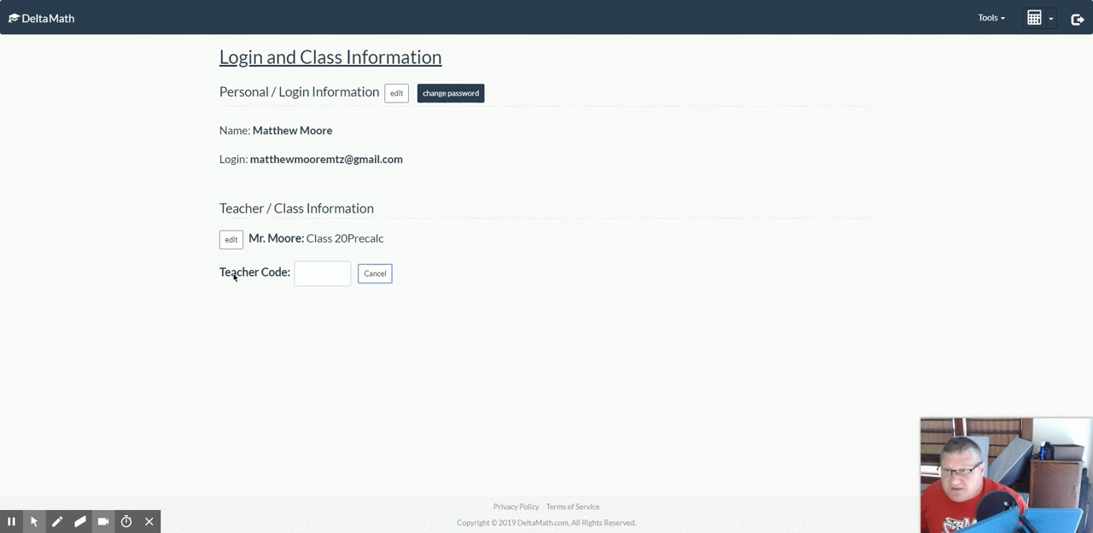
pyautogui.click(322, 273)
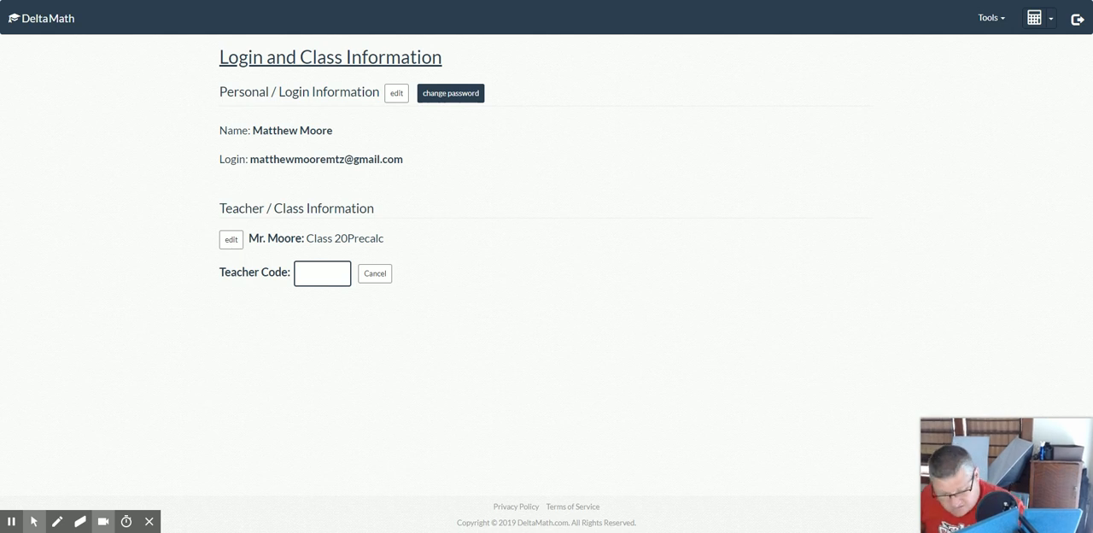
pyautogui.write('361202')
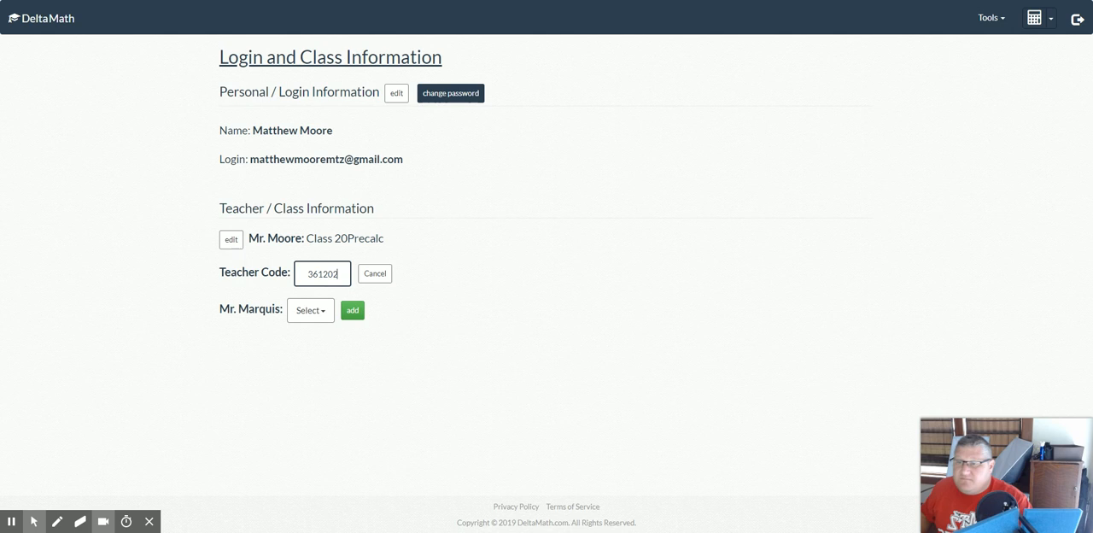
# Select Mr. Marquis's Algebra I (Math Lab) class, add it, and dismiss the notice.
pyautogui.click(310, 310)
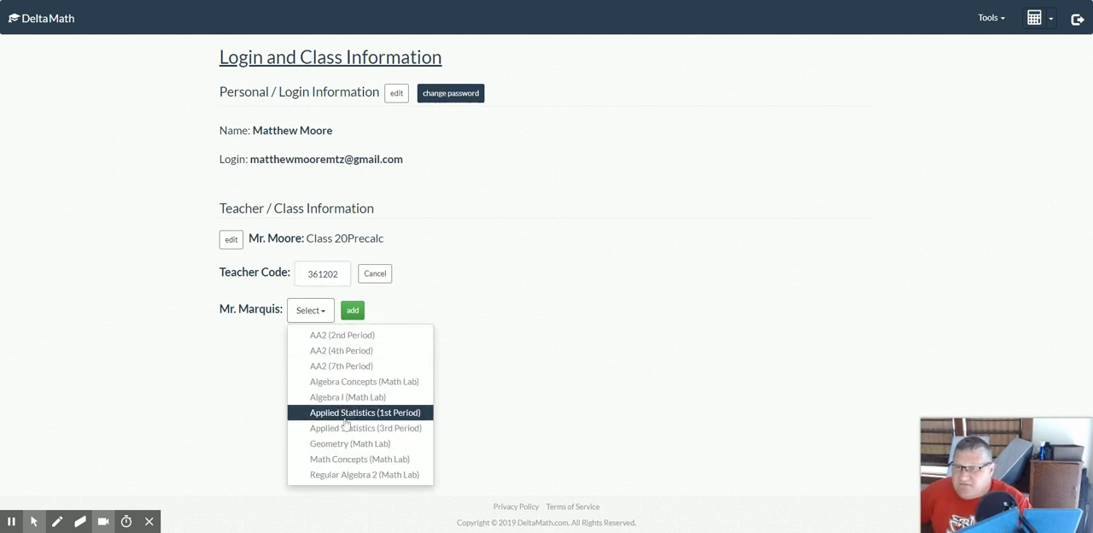
pyautogui.click(347, 396)
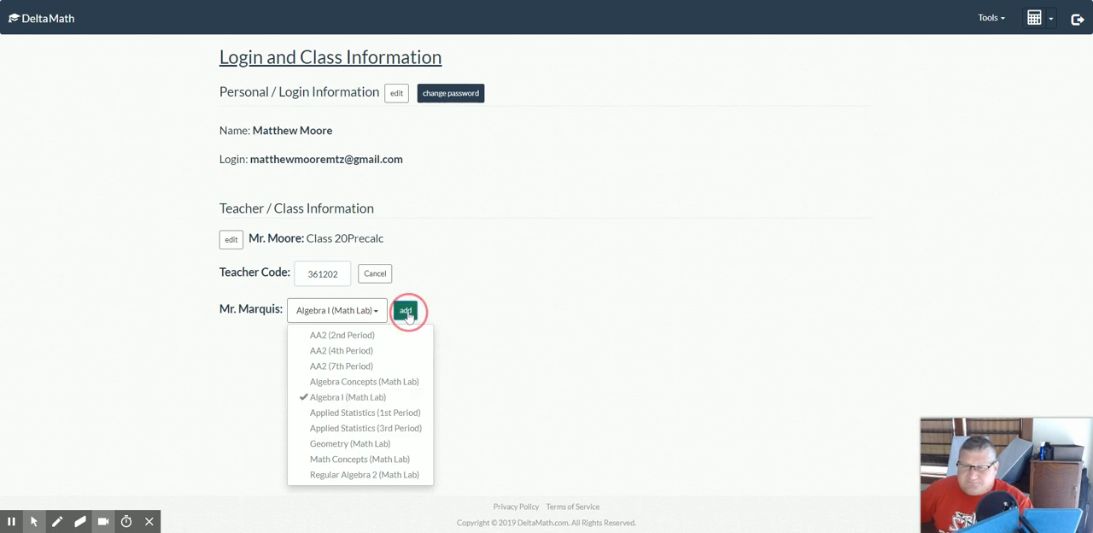
pyautogui.click(408, 310)
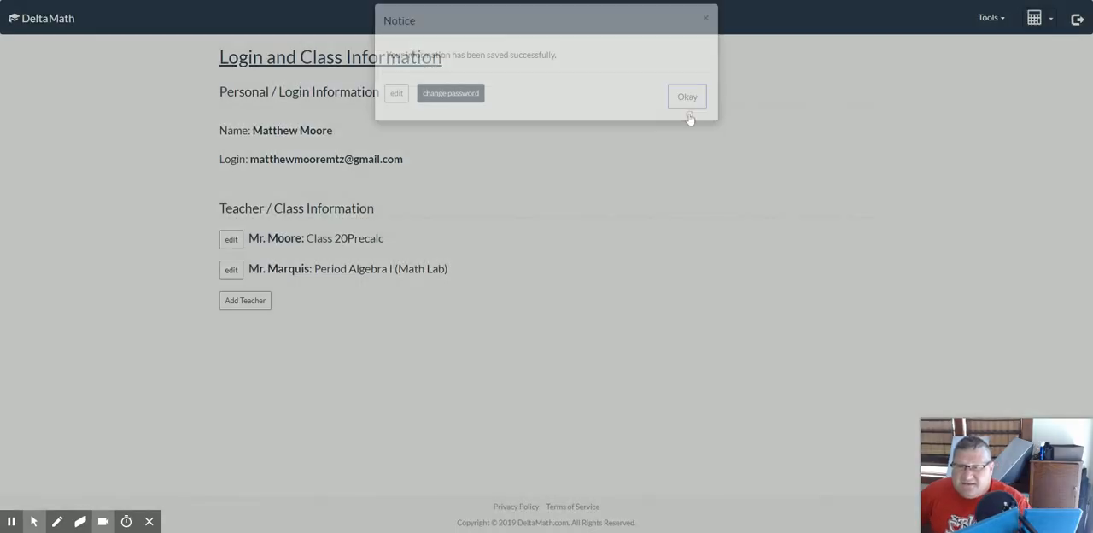
pyautogui.click(687, 96)
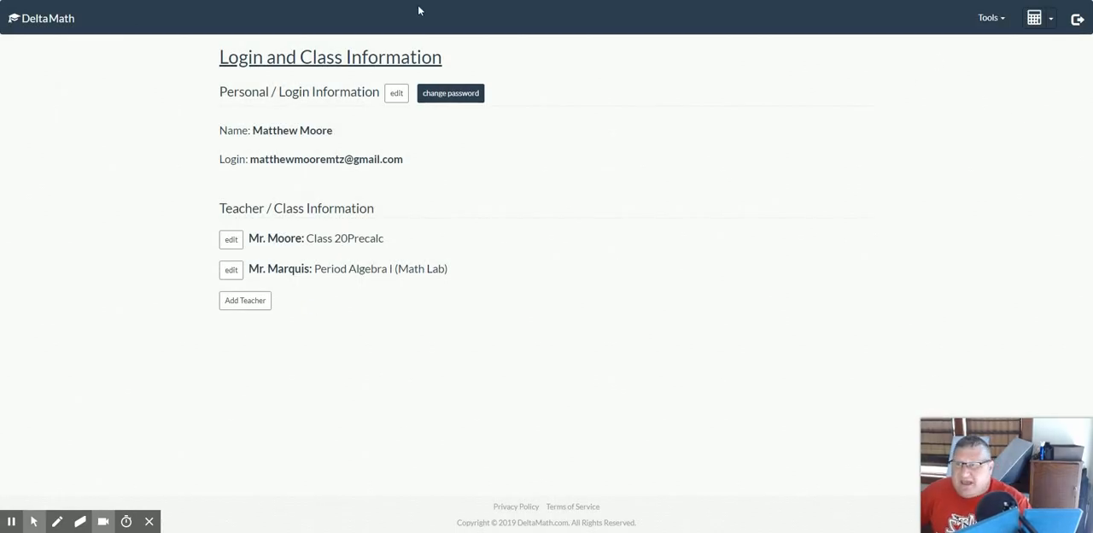
# Return to the assignments dashboard and reopen the Tools account options menu.
pyautogui.click(989, 18)
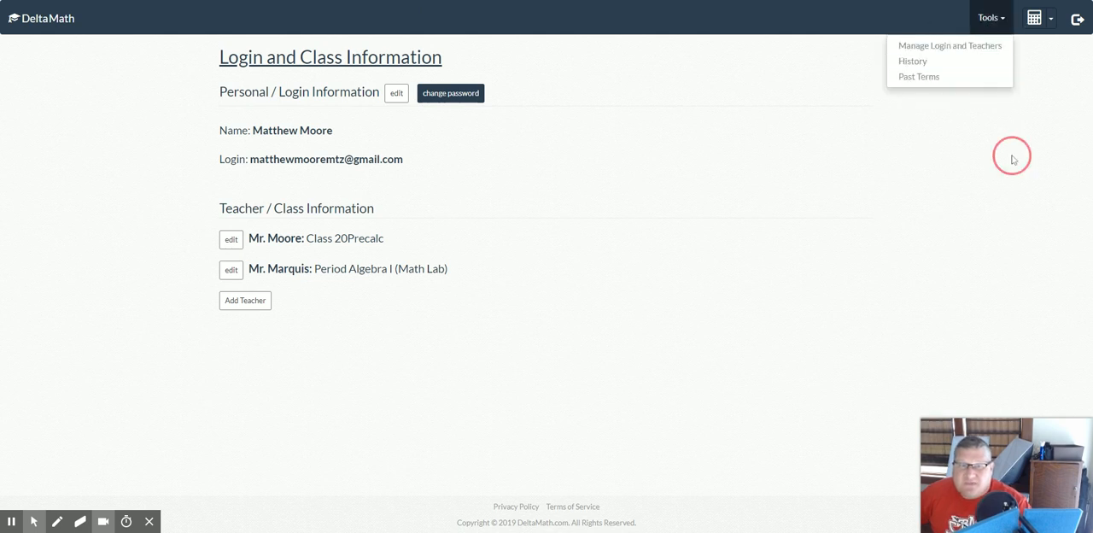
pyautogui.click(42, 18)
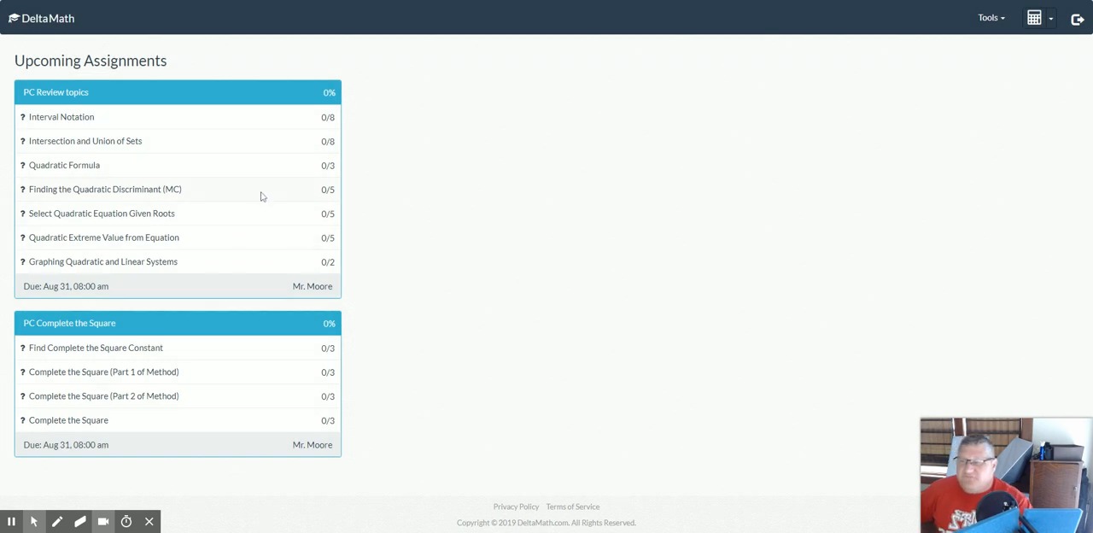
pyautogui.moveTo(636, 70)
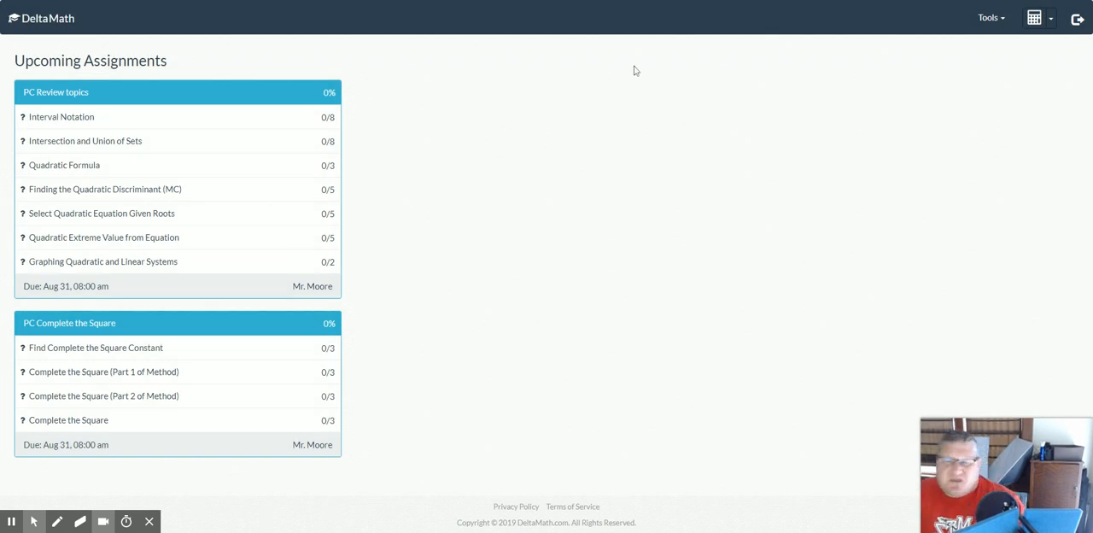
pyautogui.moveTo(784, 6)
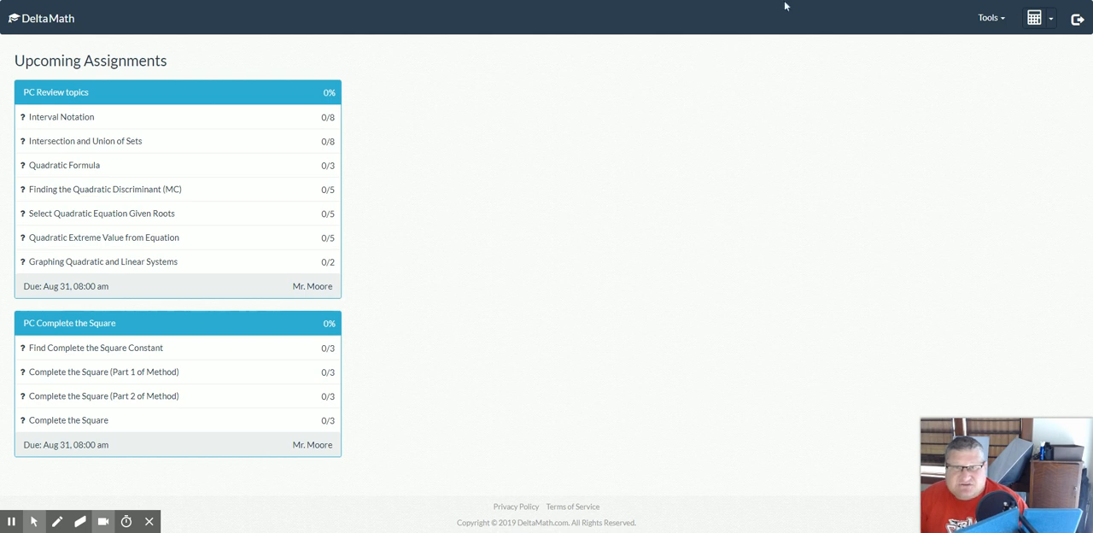
pyautogui.moveTo(1017, 29)
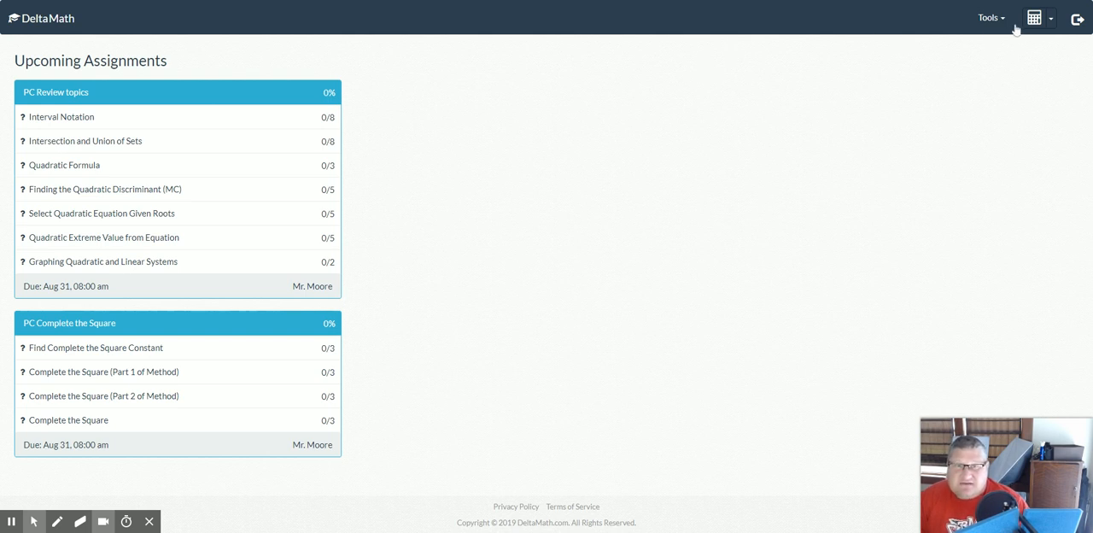
pyautogui.click(990, 17)
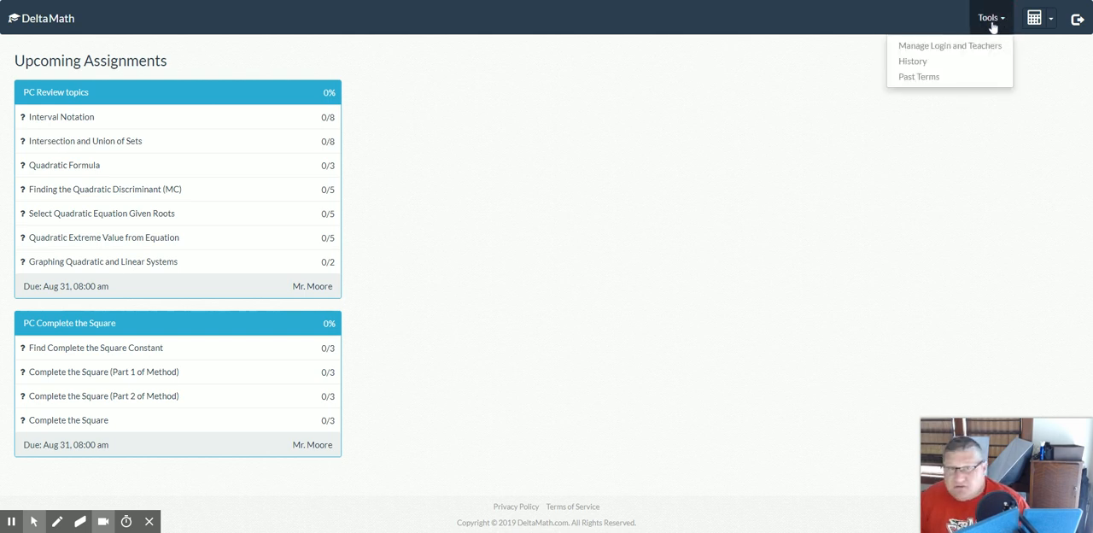
# Open Manage Login and Teachers to see Mr. Marquis's Algebra I (Math Lab) class listed.
pyautogui.click(950, 45)
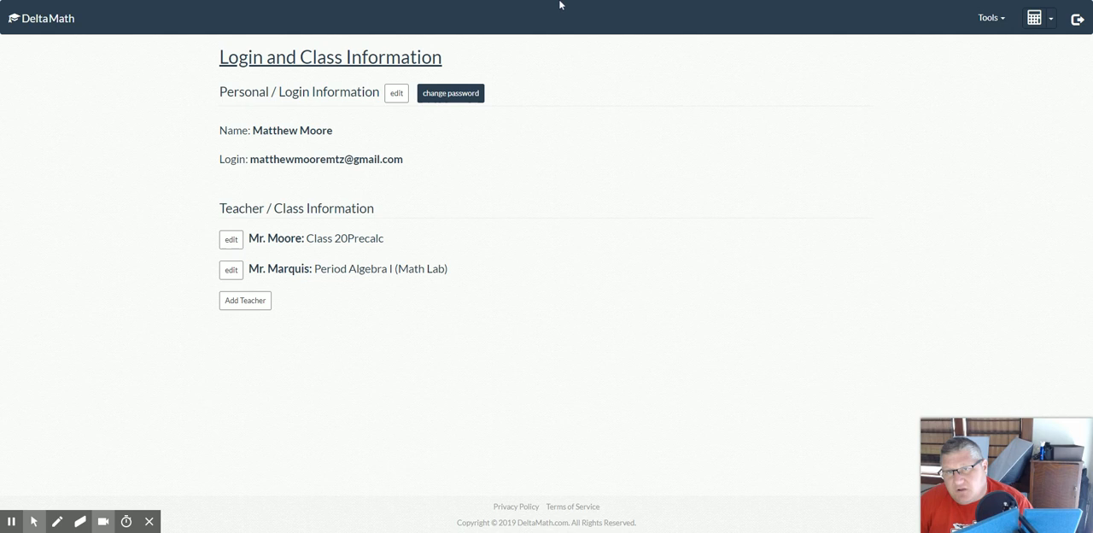
pyautogui.moveTo(556, 8)
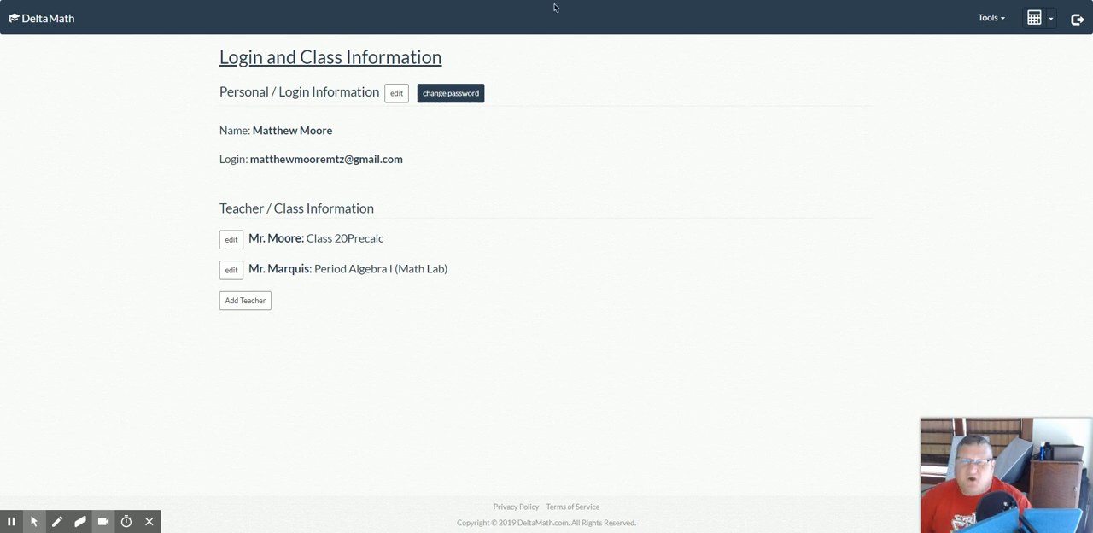